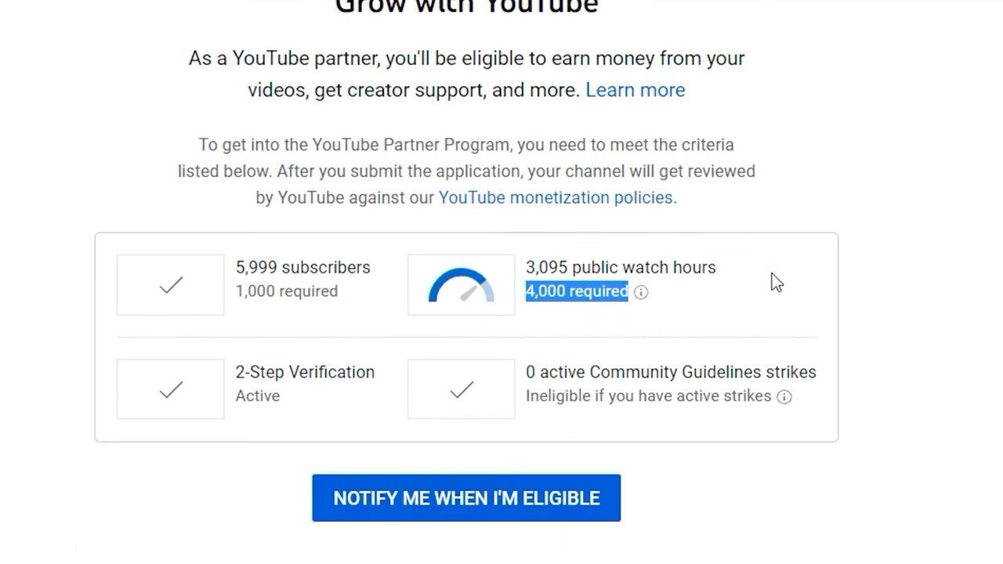
{"action": "mouse_move", "coordinate": [764, 286]}
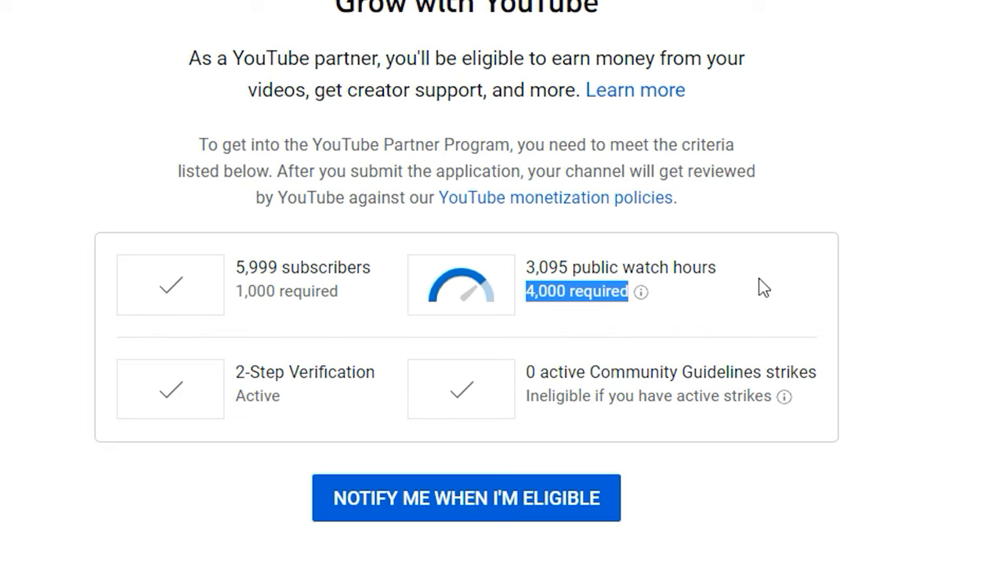
{"action": "mouse_move", "coordinate": [386, 332]}
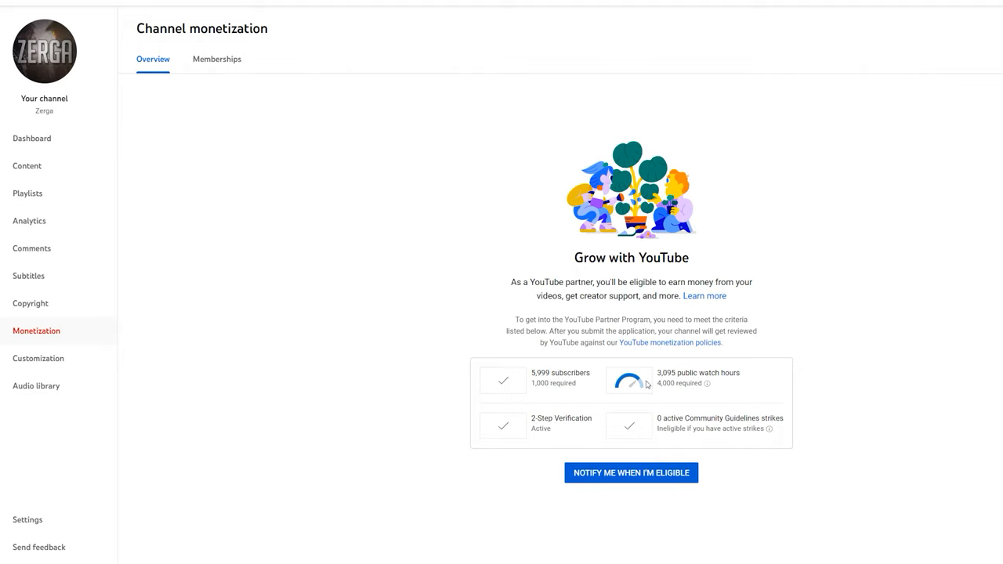
{"action": "mouse_move", "coordinate": [492, 94]}
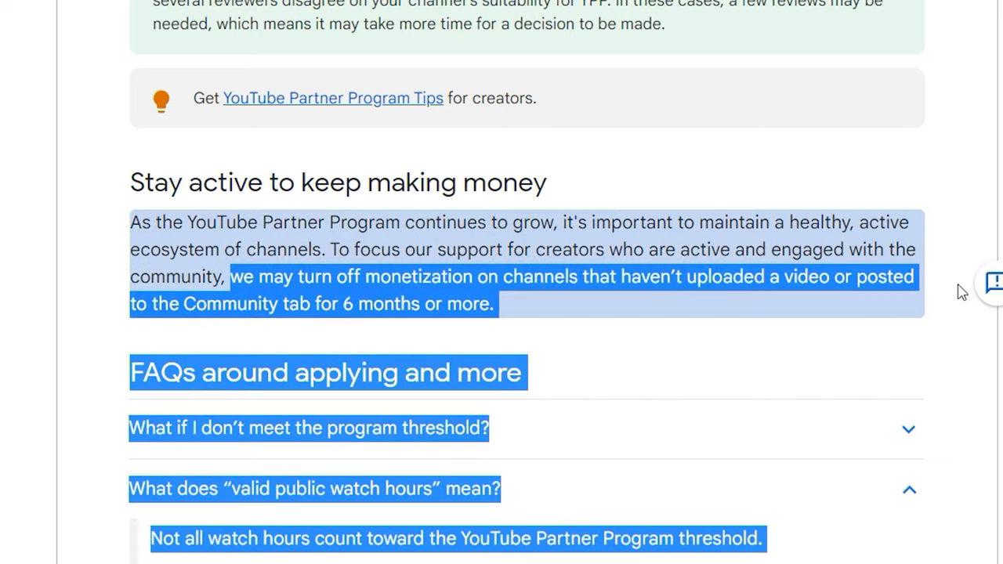
Step: Select the 'Stay active to keep making money' rule about 6 months without uploads
{"action": "left_click", "coordinate": [238, 343]}
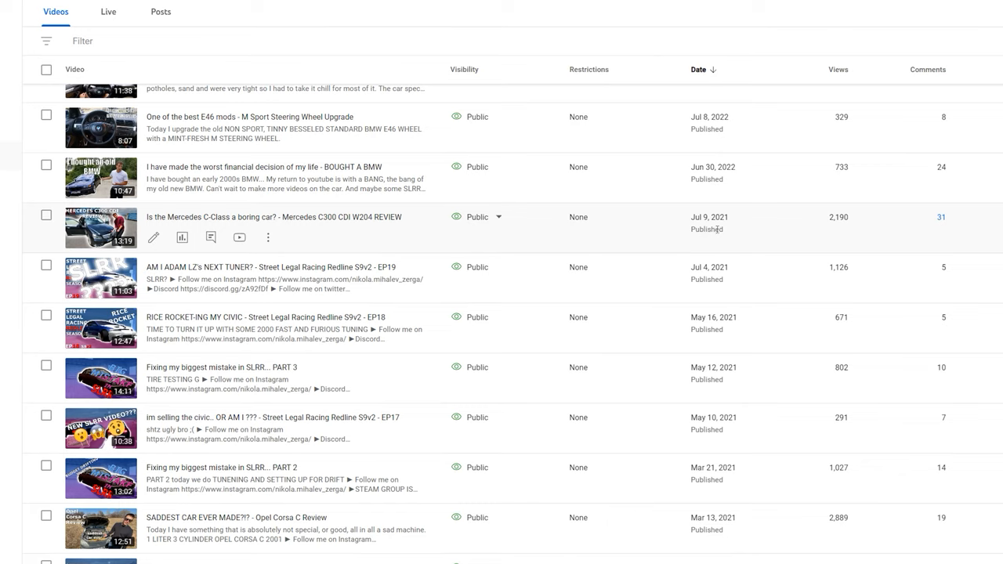
Step: Return to Monetization after reviewing the July 2021 to June 2022 upload gap
{"action": "double_click", "coordinate": [708, 216]}
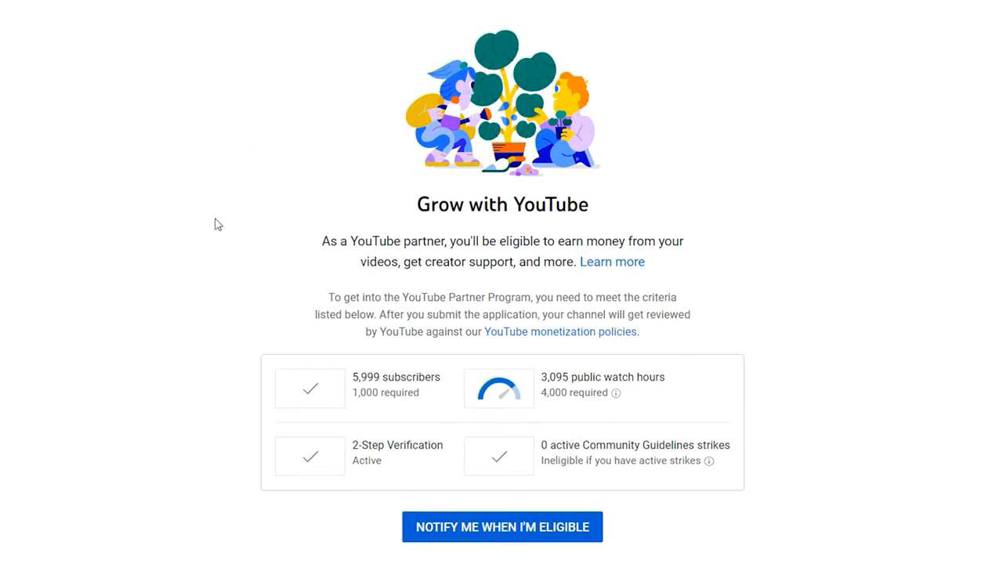
{"action": "mouse_move", "coordinate": [123, 71]}
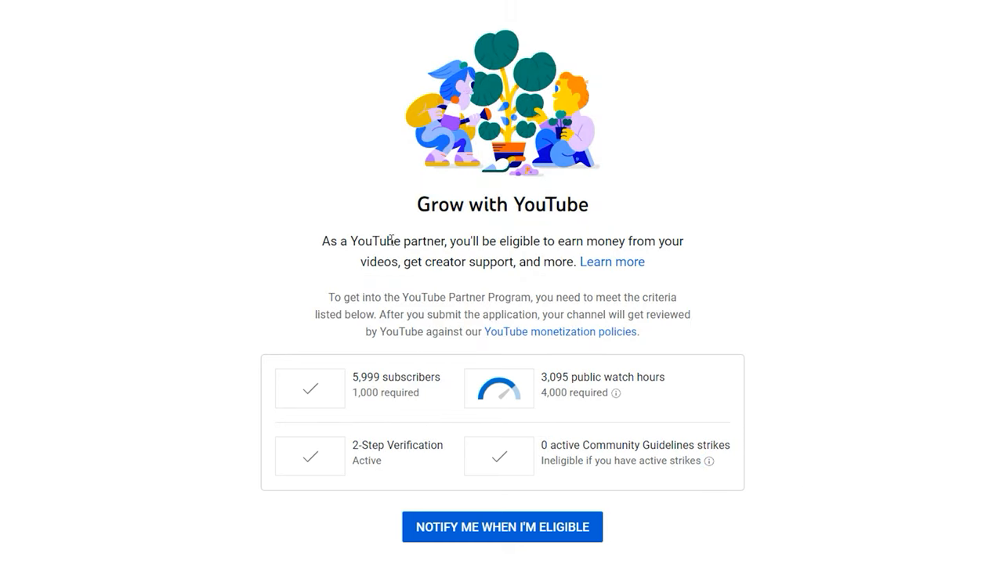
{"action": "mouse_move", "coordinate": [160, 94]}
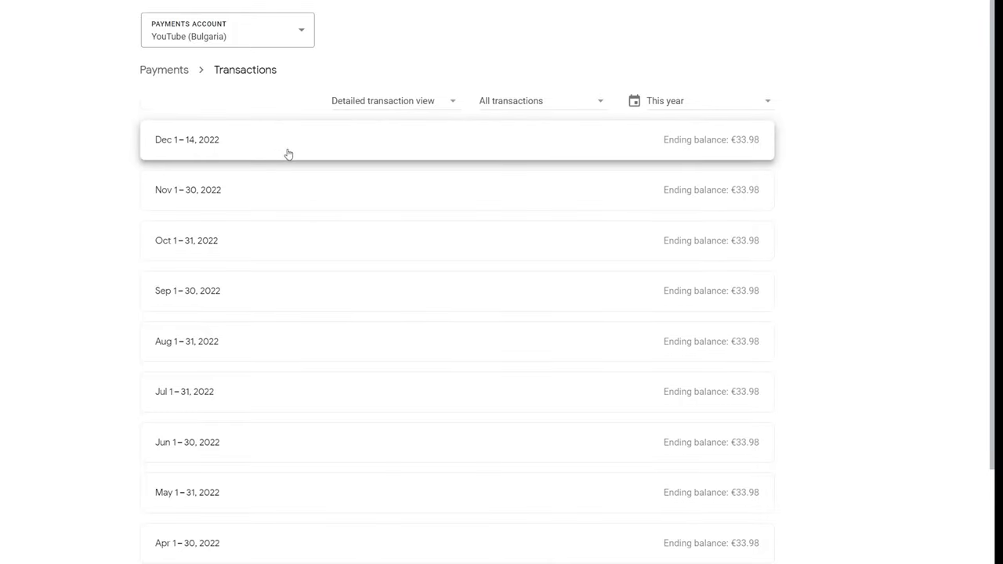
{"action": "mouse_move", "coordinate": [746, 147]}
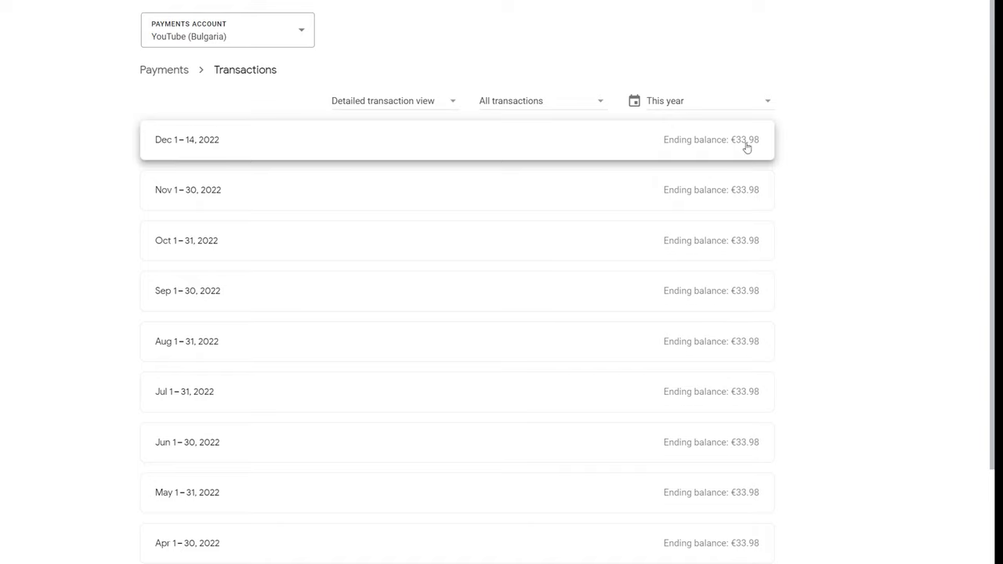
Step: Scroll the 2022 AdSense transactions showing the balance stuck at €33.98 since March
{"action": "scroll", "scroll_direction": "down", "scroll_amount": 3}
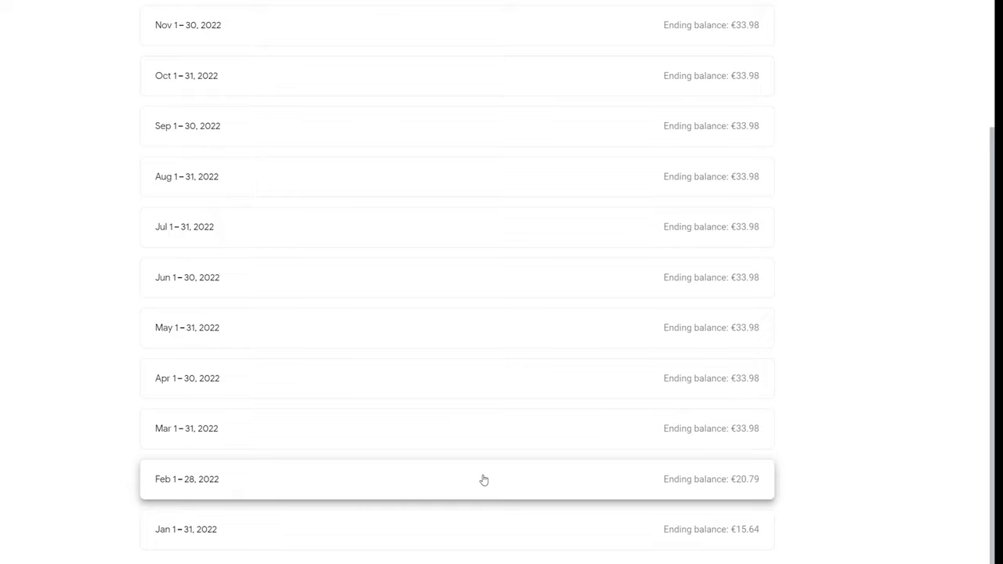
{"action": "mouse_move", "coordinate": [741, 540]}
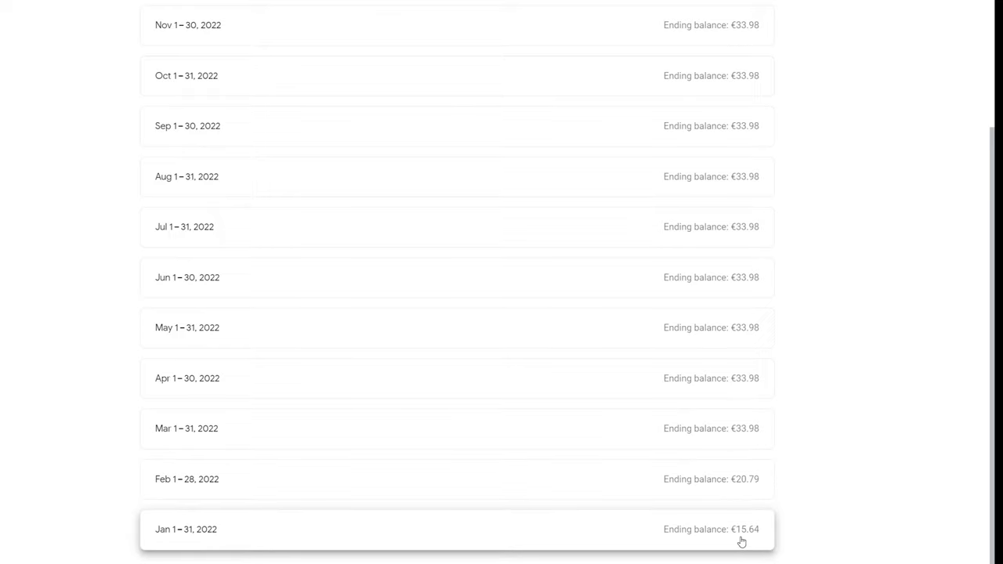
{"action": "mouse_move", "coordinate": [744, 530]}
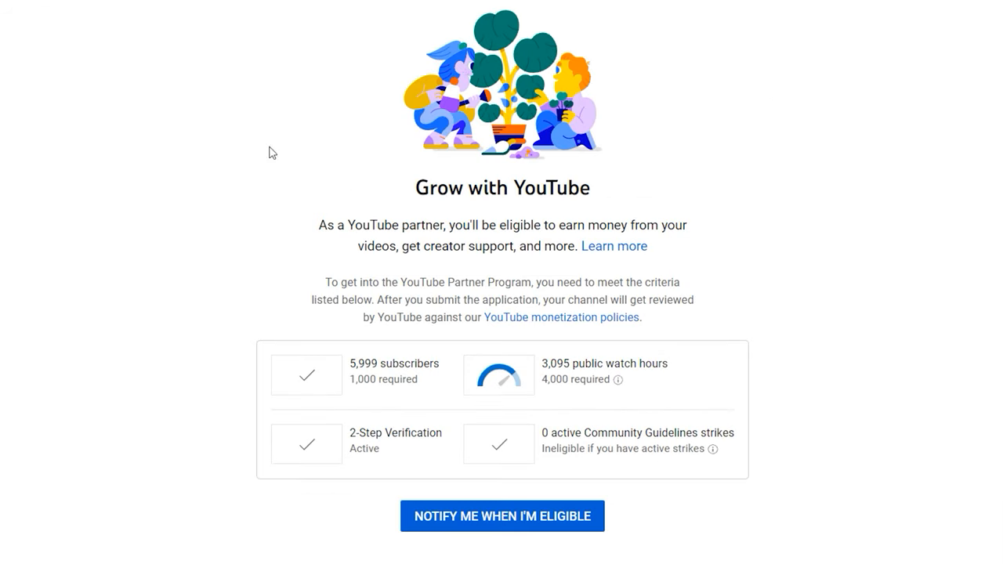
{"action": "mouse_move", "coordinate": [524, 406]}
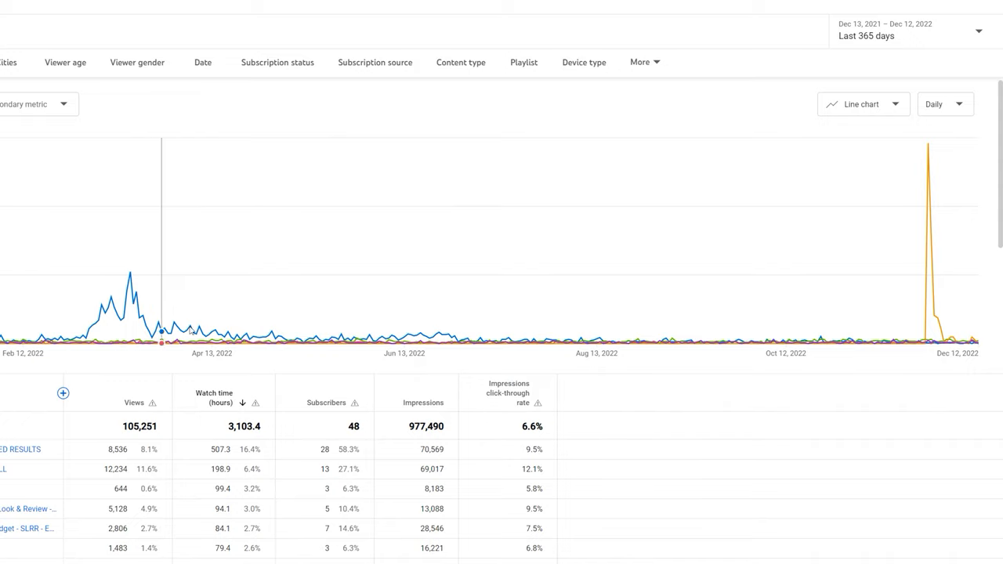
Step: Highlight the 3,103.4-hour watch time total and switch the analytics period to 2021
{"action": "scroll", "scroll_direction": "down", "scroll_amount": 3}
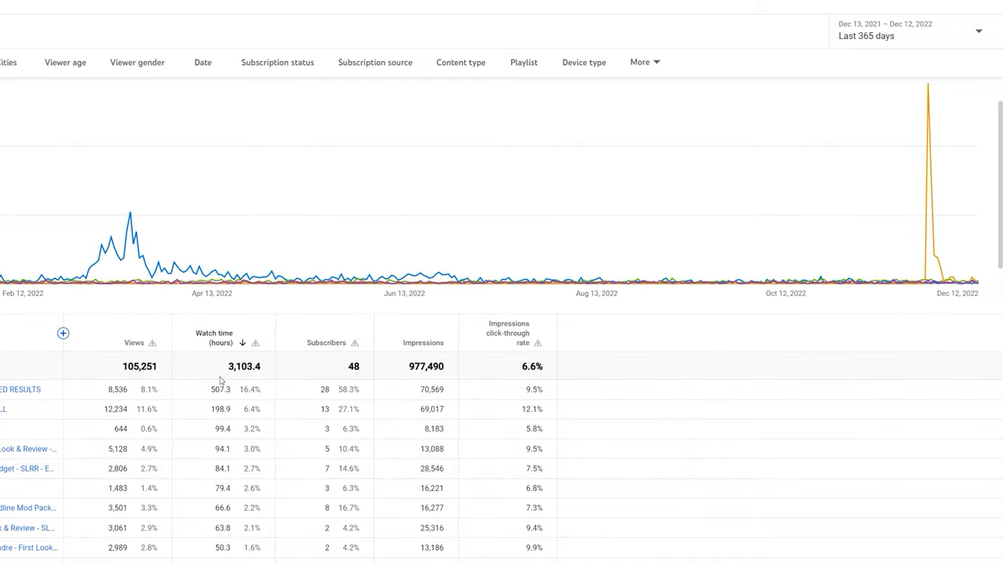
{"action": "double_click", "coordinate": [244, 367]}
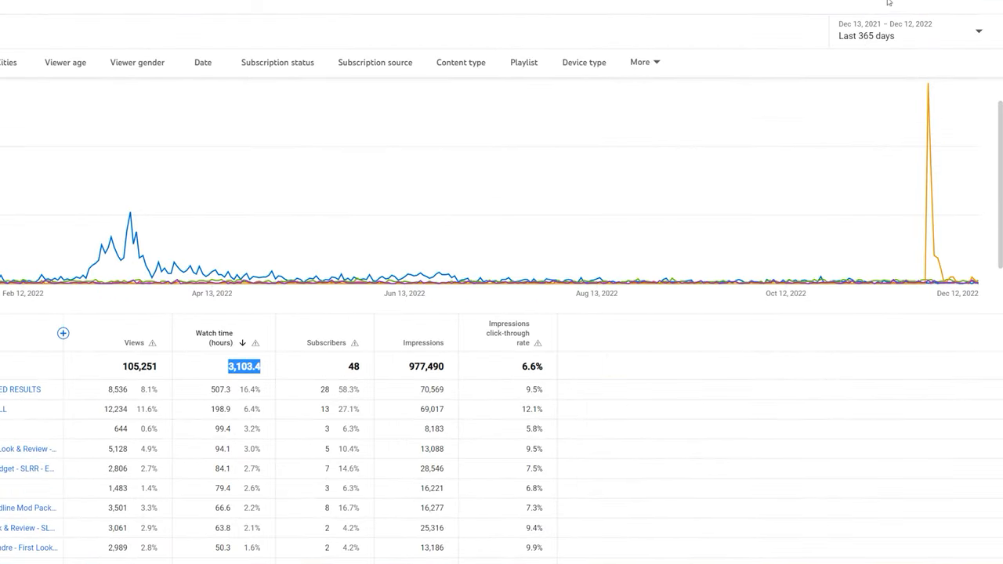
{"action": "mouse_move", "coordinate": [310, 182]}
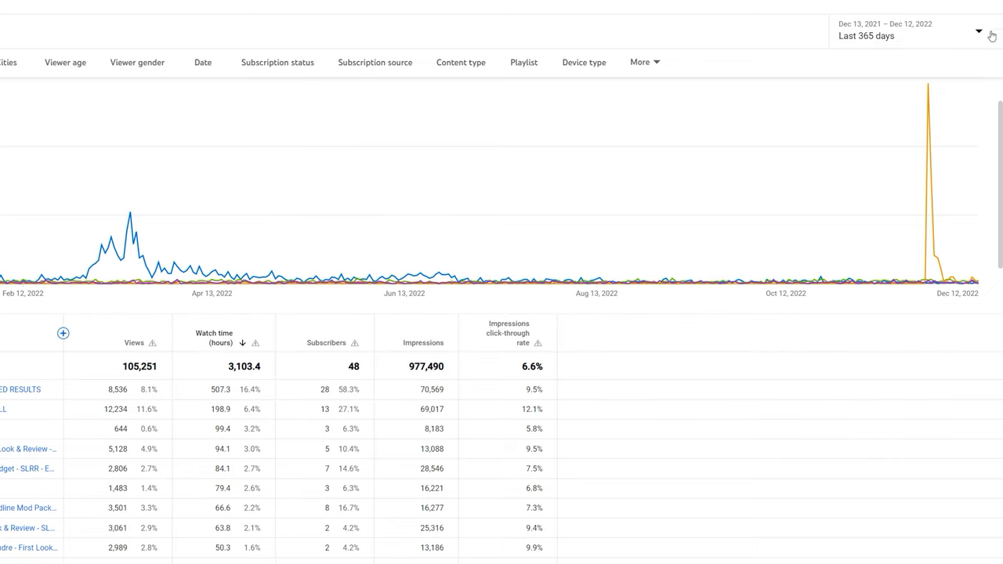
{"action": "left_click", "coordinate": [978, 31]}
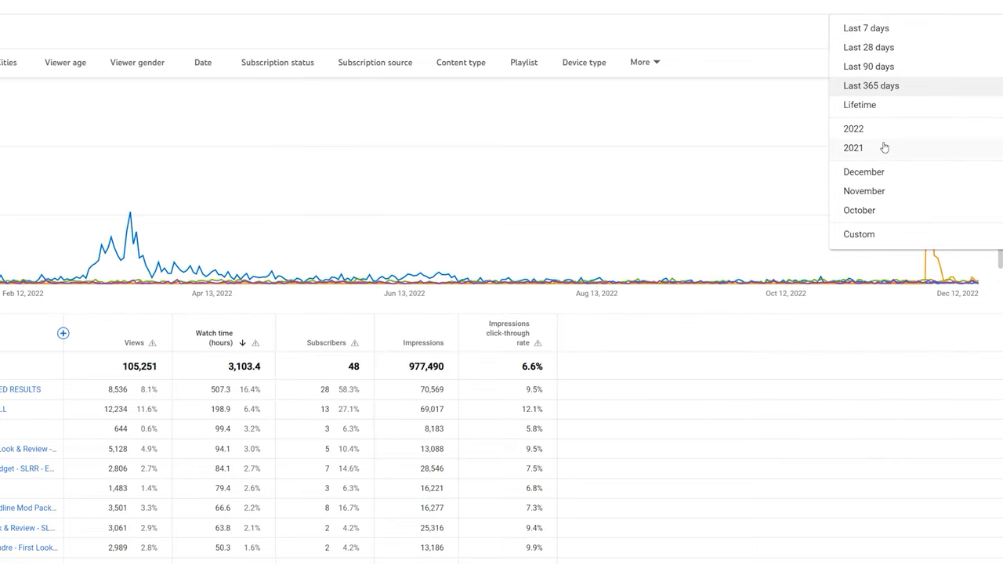
{"action": "left_click", "coordinate": [852, 147]}
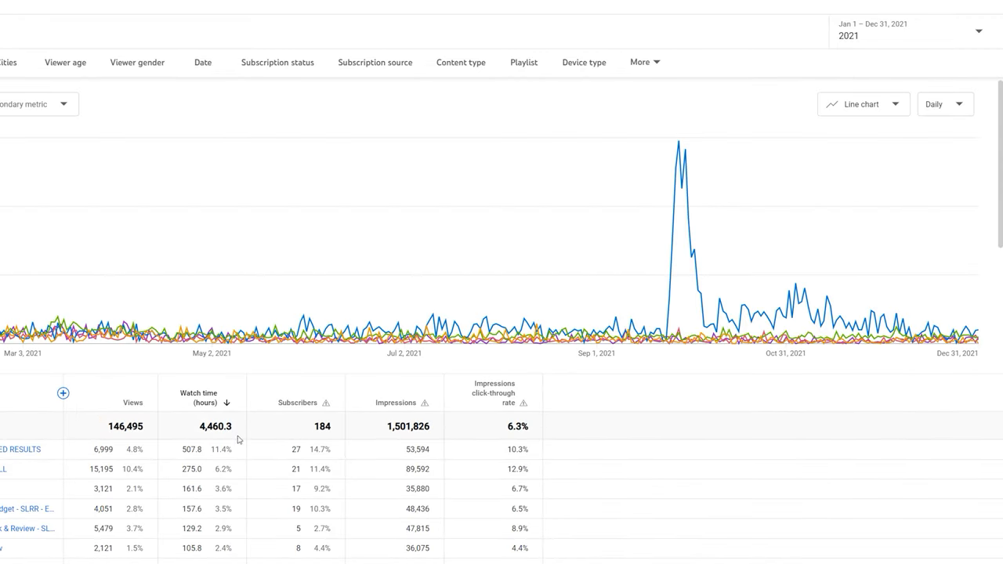
{"action": "mouse_move", "coordinate": [900, 45]}
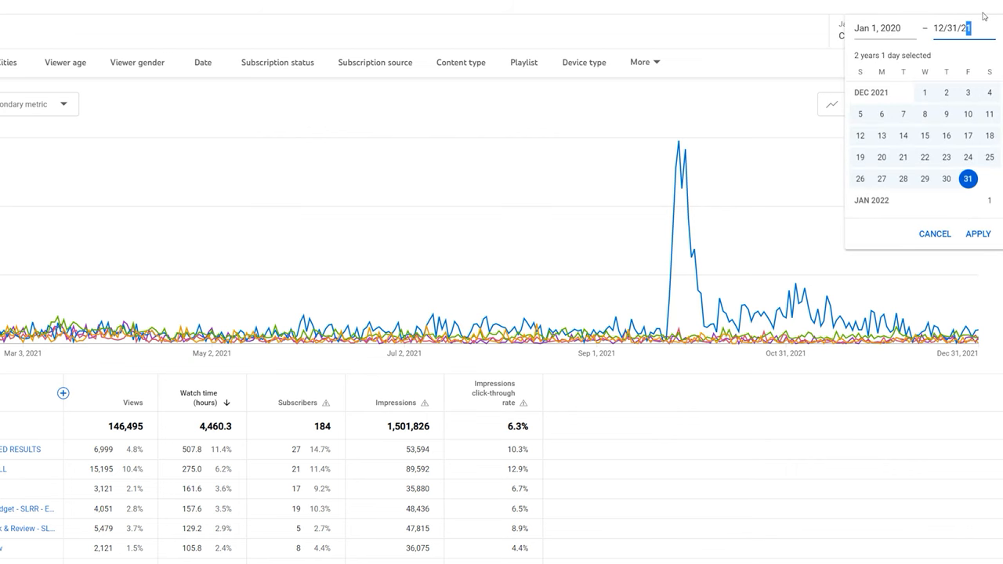
Step: Apply the Jan 1–Dec 31, 2020 range showing 8,335.1 hours, then return to Last 365 days
{"action": "left_click", "coordinate": [977, 234]}
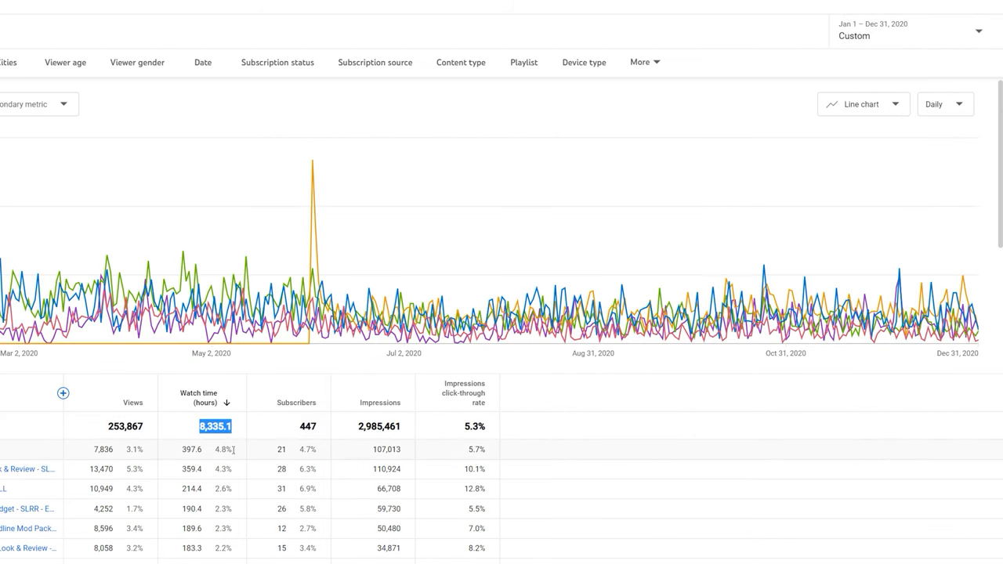
{"action": "mouse_move", "coordinate": [280, 426]}
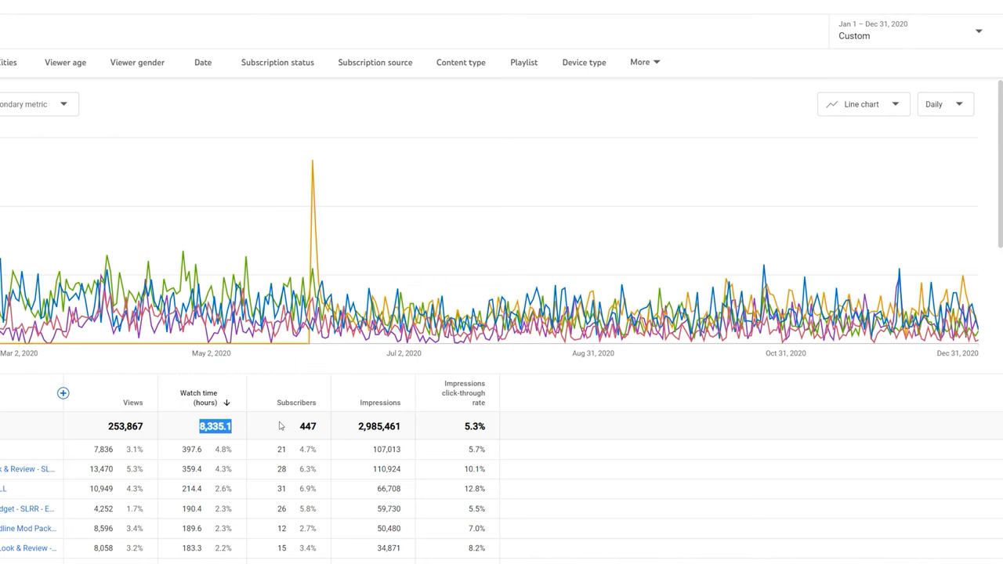
{"action": "mouse_move", "coordinate": [148, 439]}
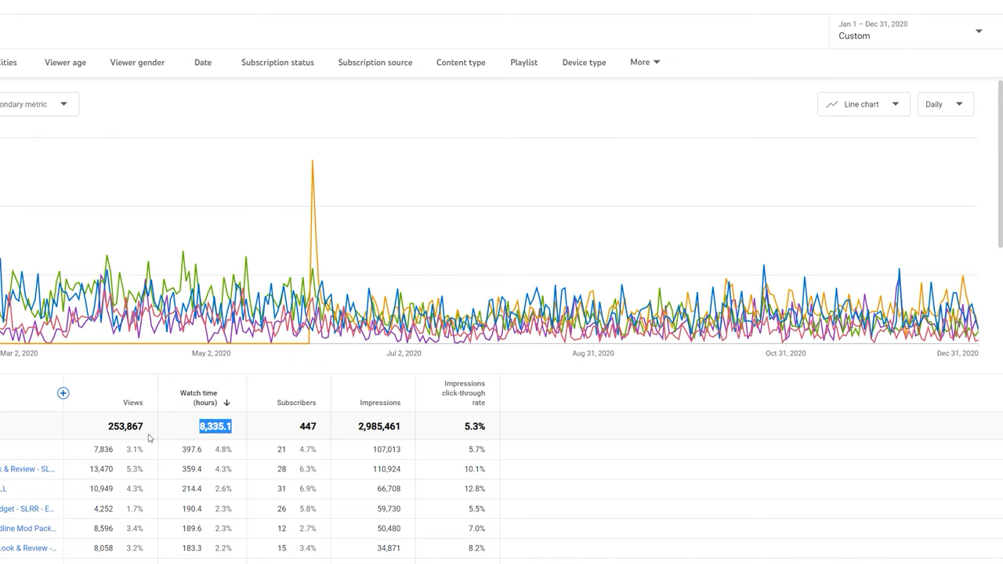
{"action": "left_click", "coordinate": [901, 29]}
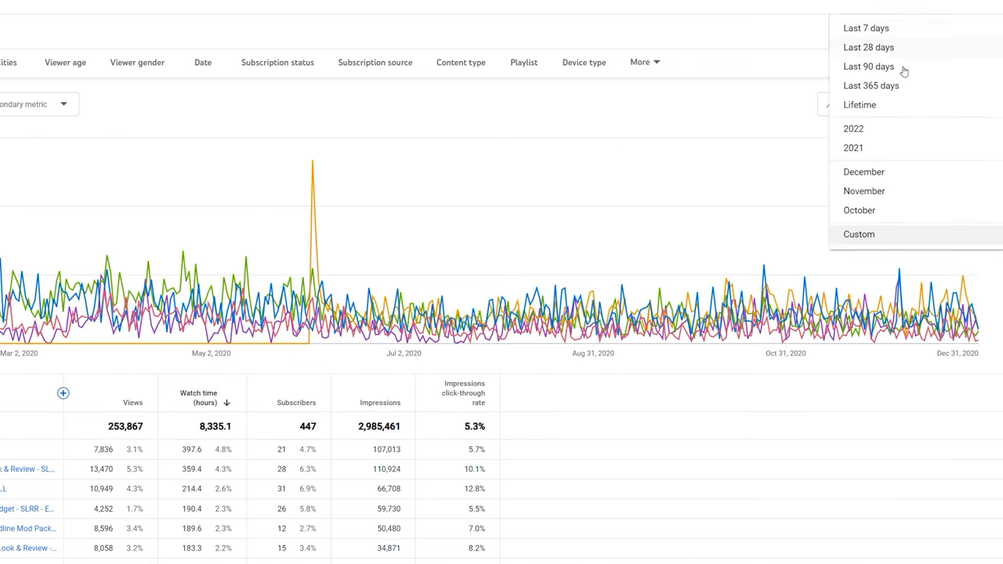
{"action": "left_click", "coordinate": [871, 85]}
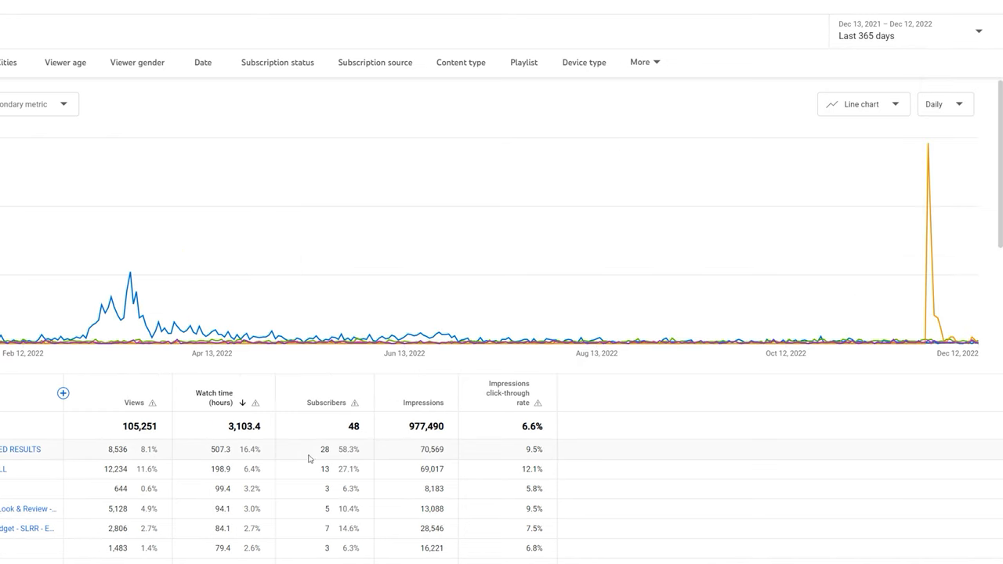
{"action": "mouse_move", "coordinate": [196, 436]}
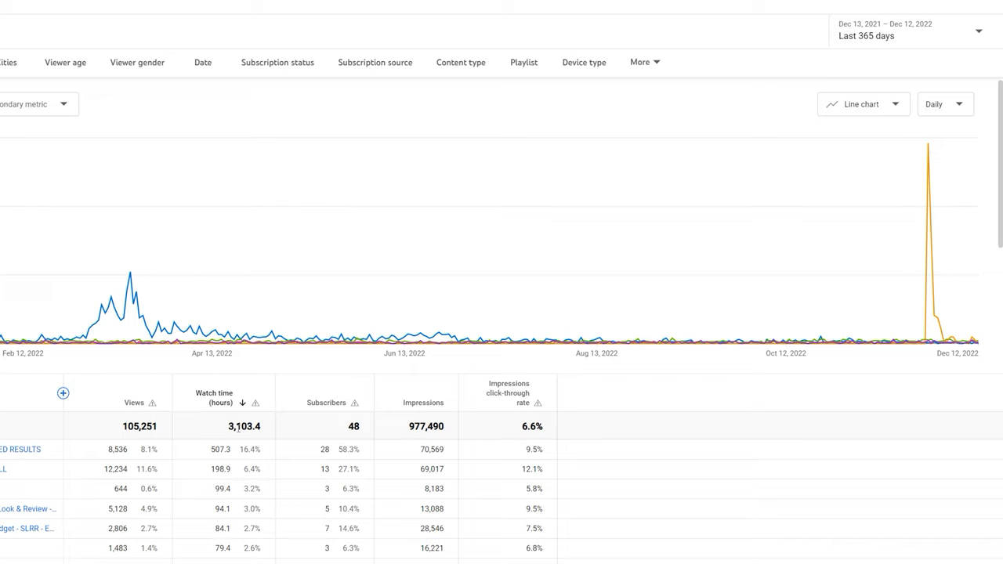
Step: Highlight the 365-day watch time and go back to the channel monetization overview
{"action": "double_click", "coordinate": [244, 426]}
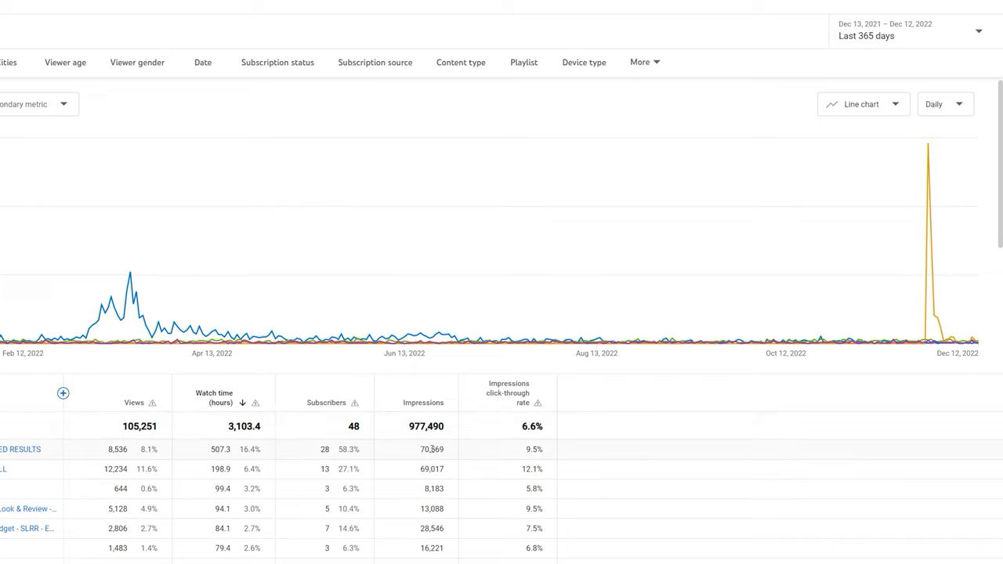
{"action": "left_click", "coordinate": [50, 371]}
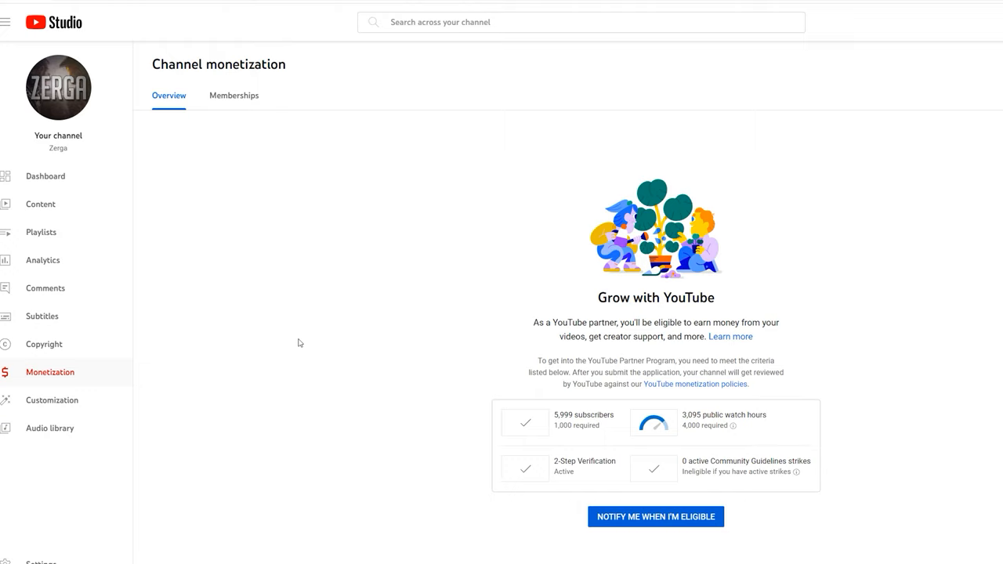
{"action": "mouse_move", "coordinate": [965, 219]}
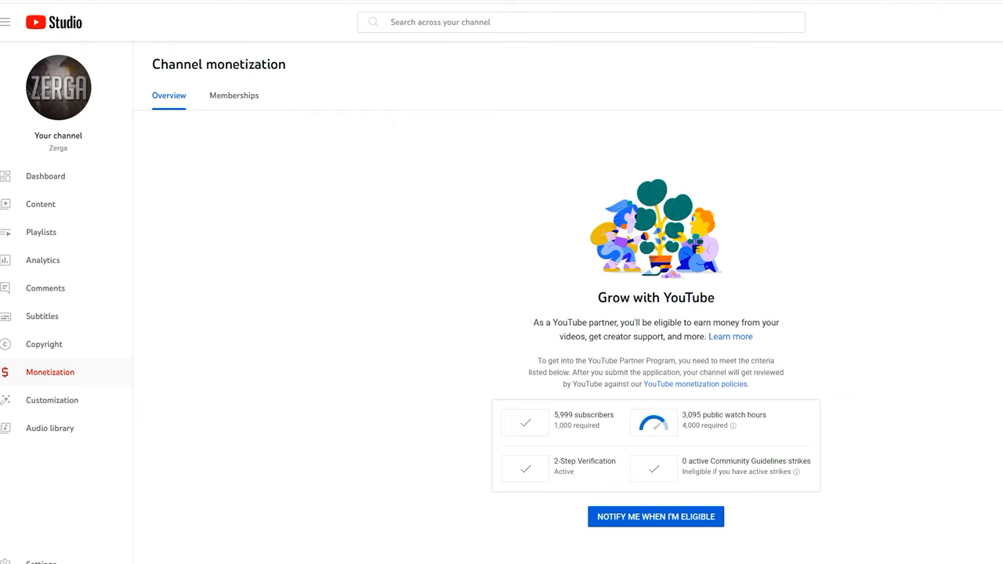
Step: Show the Content video list scrolled to the newest November–December 2022 uploads
{"action": "left_click", "coordinate": [41, 203]}
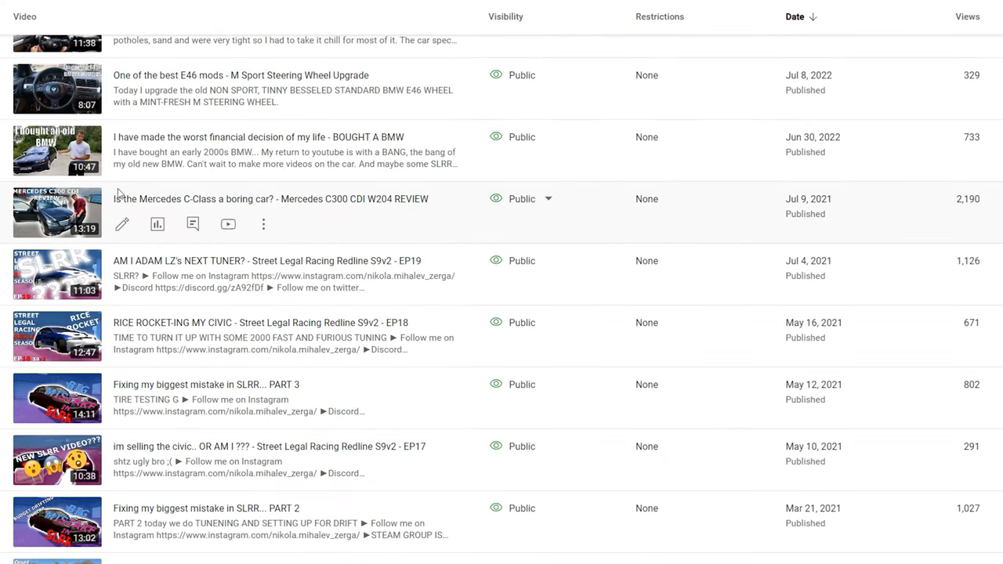
{"action": "scroll", "scroll_direction": "up", "scroll_amount": 3}
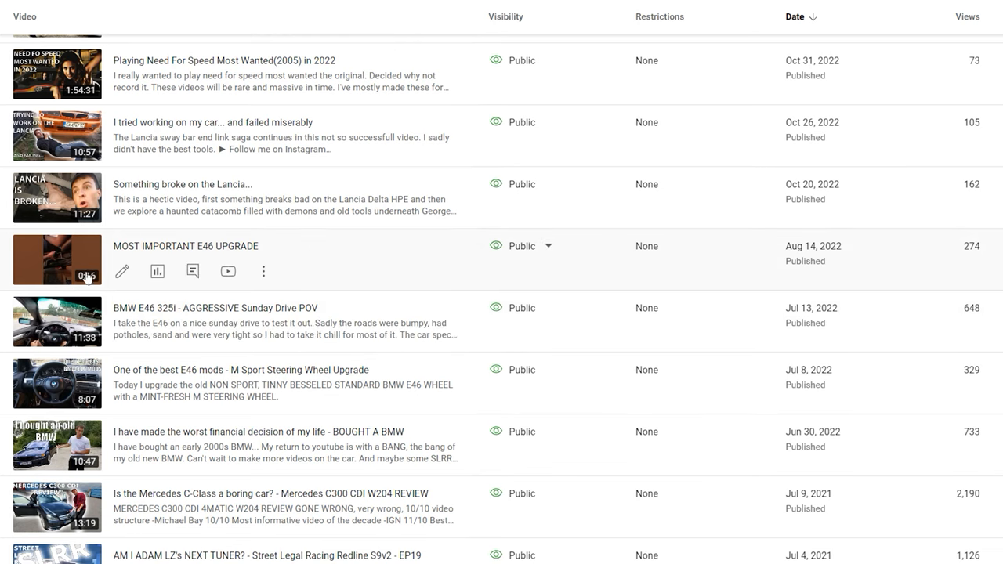
{"action": "scroll", "scroll_direction": "down", "scroll_amount": 3}
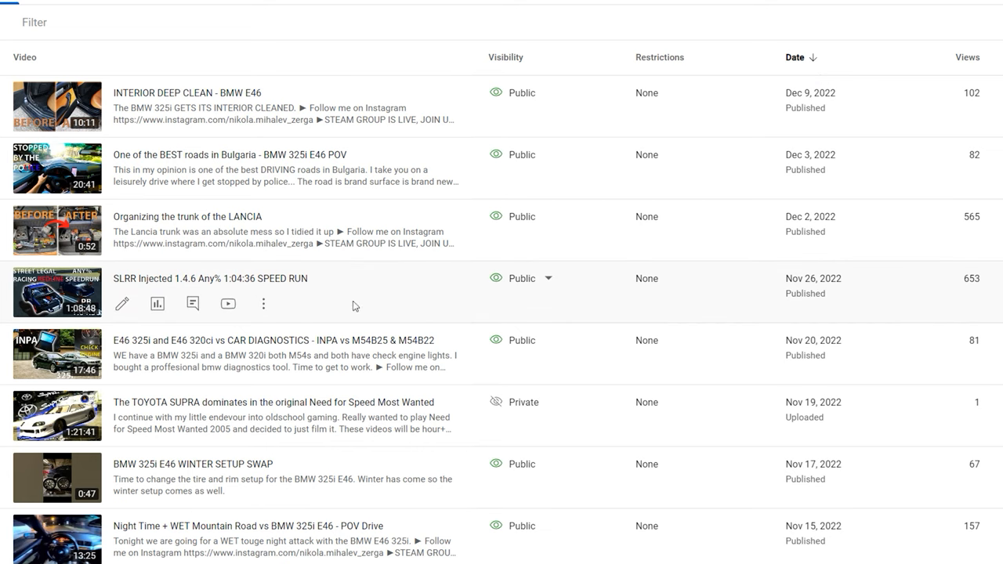
{"action": "mouse_move", "coordinate": [965, 298]}
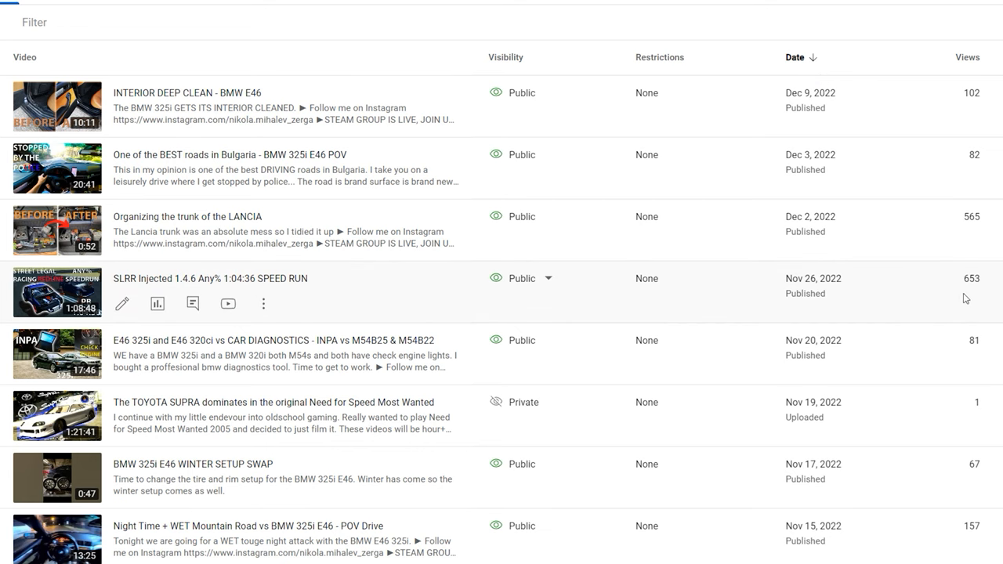